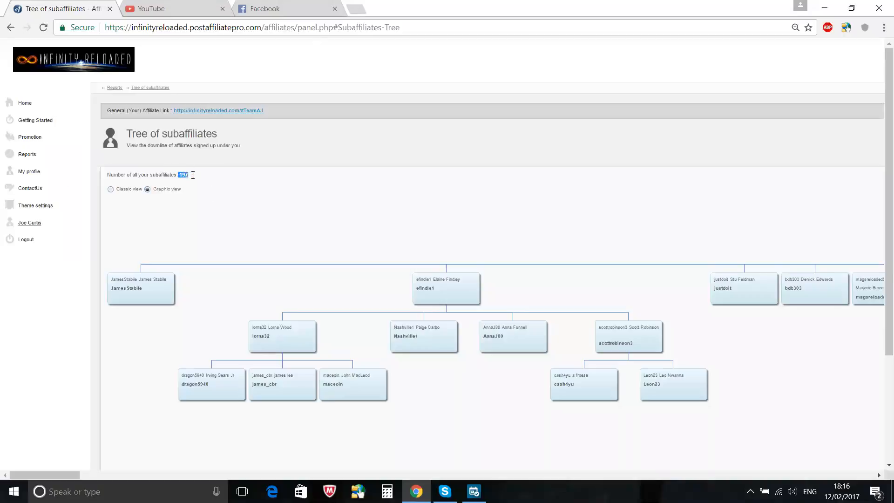
{"action": "mouse_move", "coordinate": [205, 184]}
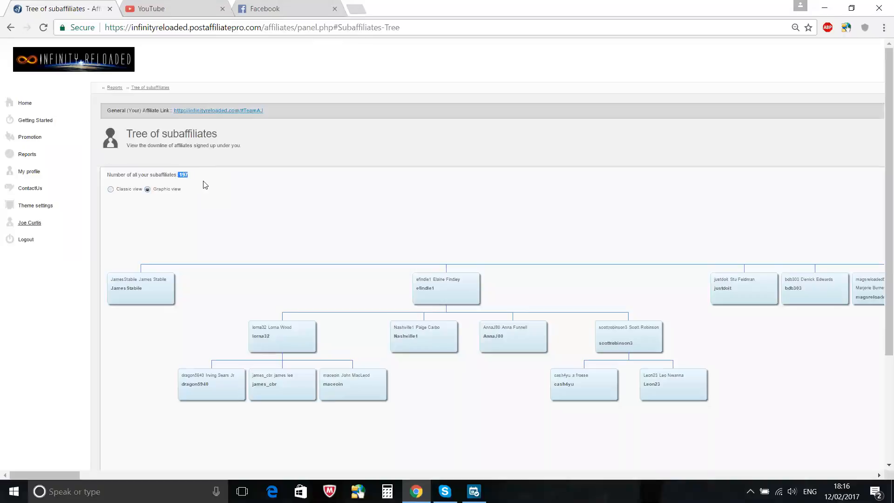
{"action": "mouse_move", "coordinate": [244, 280]}
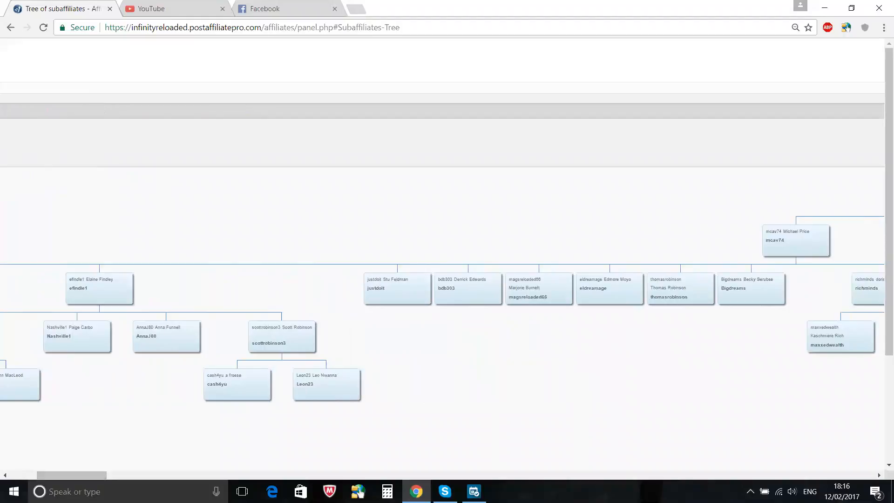
{"action": "scroll", "scroll_direction": "down", "scroll_amount": 3}
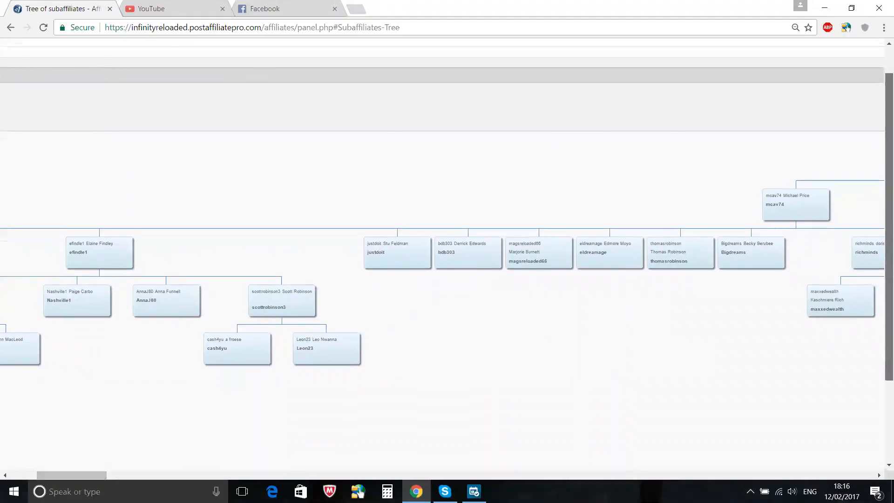
{"action": "scroll", "scroll_direction": "down", "scroll_amount": 3}
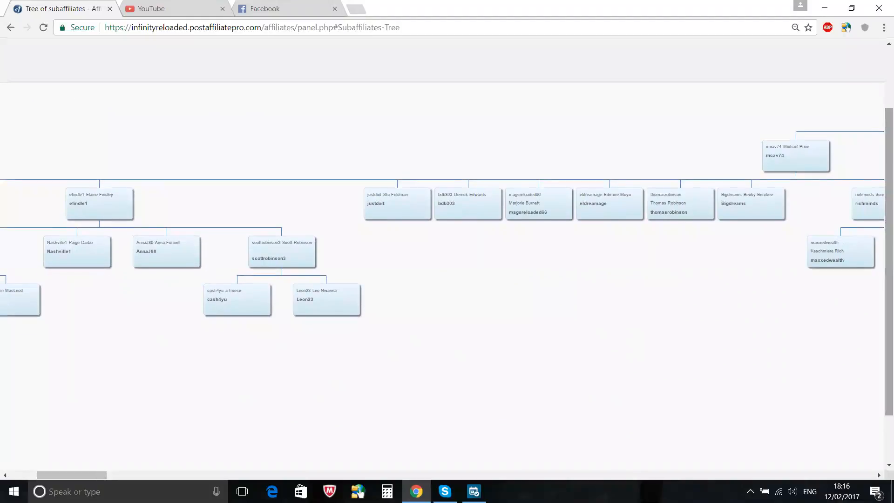
{"action": "key", "text": "ctrl+-"}
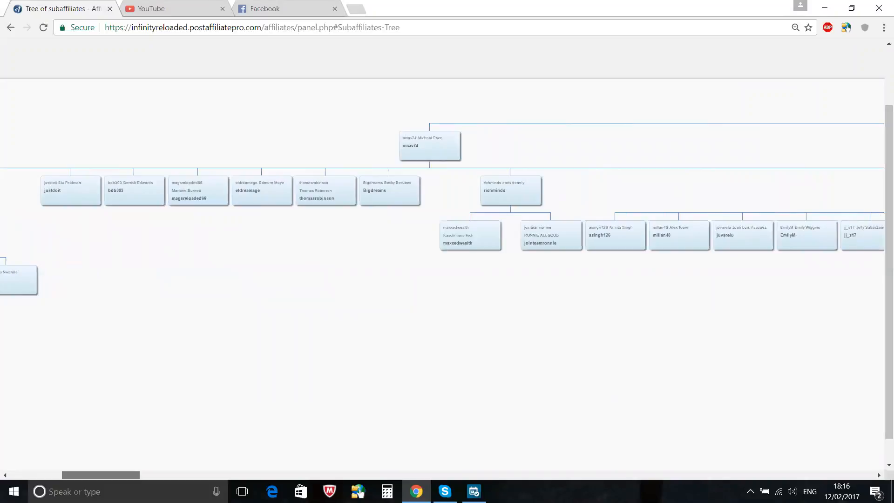
{"action": "scroll", "scroll_direction": "right", "scroll_amount": 3}
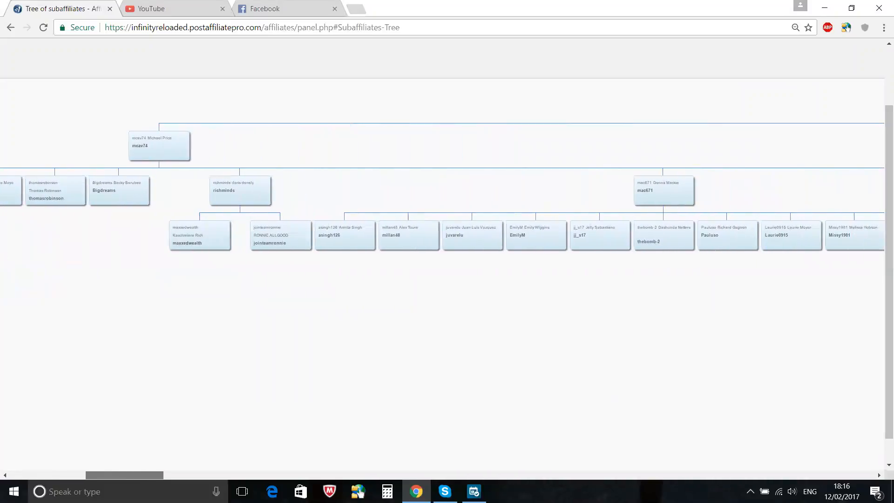
{"action": "scroll", "scroll_direction": "right", "scroll_amount": 3}
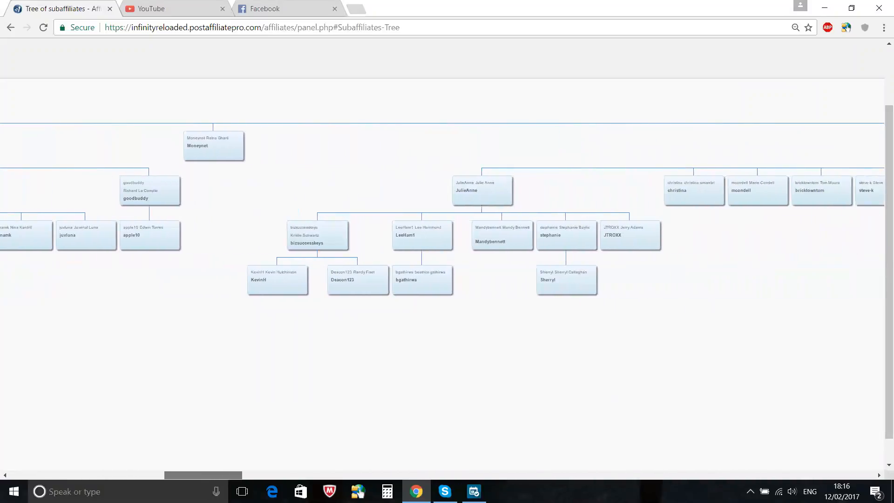
{"action": "scroll", "scroll_direction": "right", "scroll_amount": 3}
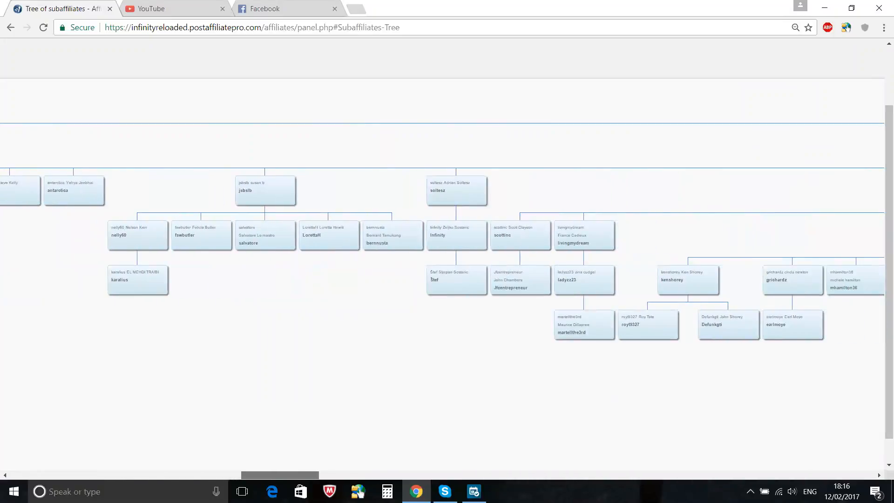
{"action": "scroll", "scroll_direction": "right", "scroll_amount": 3}
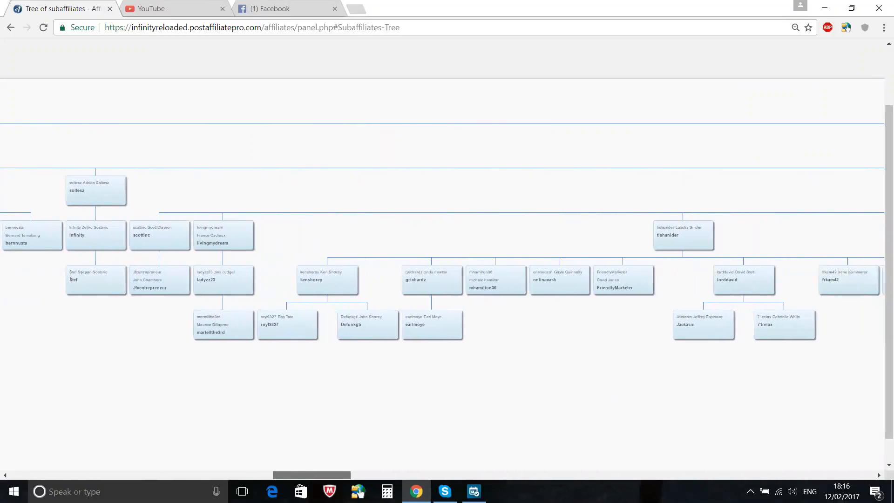
{"action": "scroll", "scroll_direction": "right", "scroll_amount": 3}
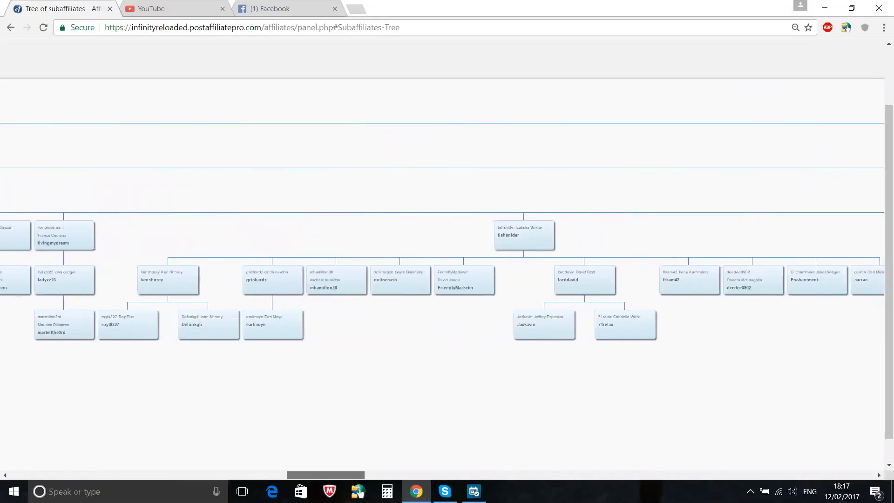
{"action": "scroll", "scroll_direction": "right", "scroll_amount": 3}
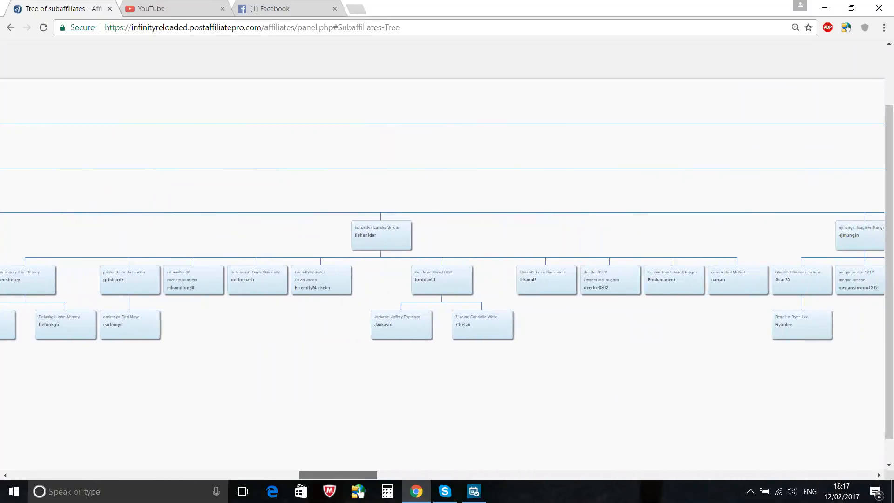
- Pan right to the tree's far end, then back to the Me node with marckorn's downline
{"action": "scroll", "scroll_direction": "right", "scroll_amount": 3}
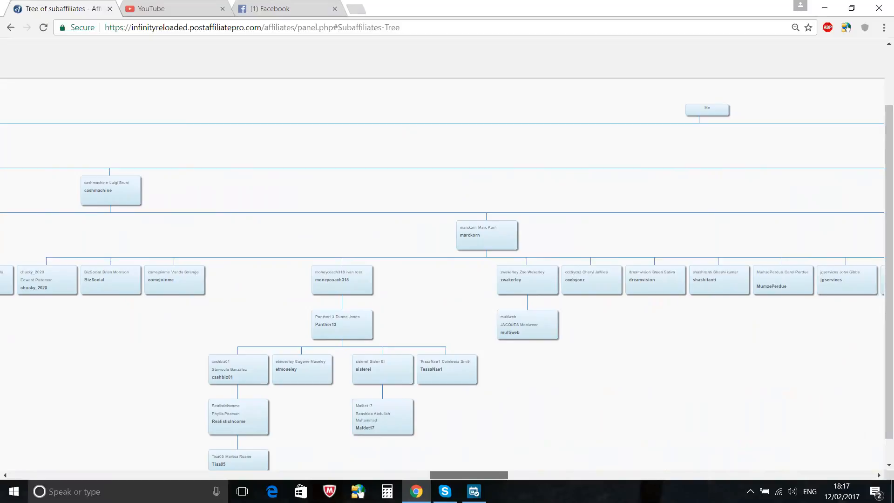
{"action": "scroll", "scroll_direction": "right", "scroll_amount": 3}
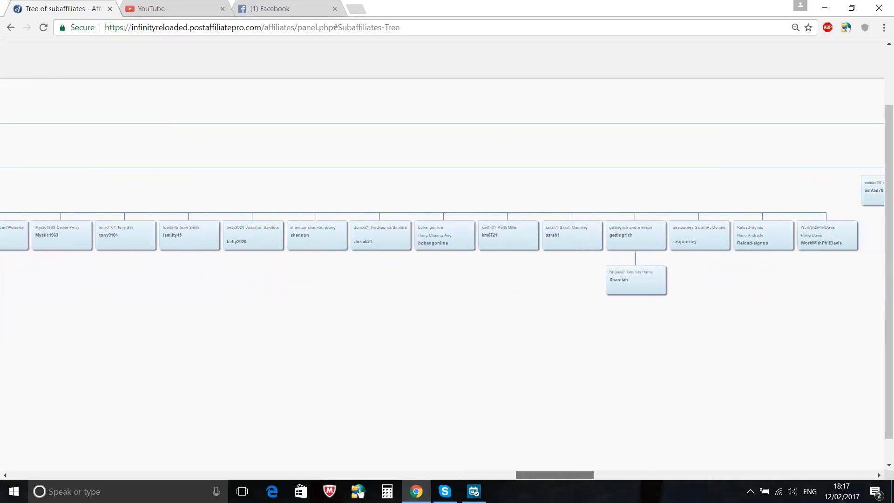
{"action": "scroll", "scroll_direction": "right", "scroll_amount": 3}
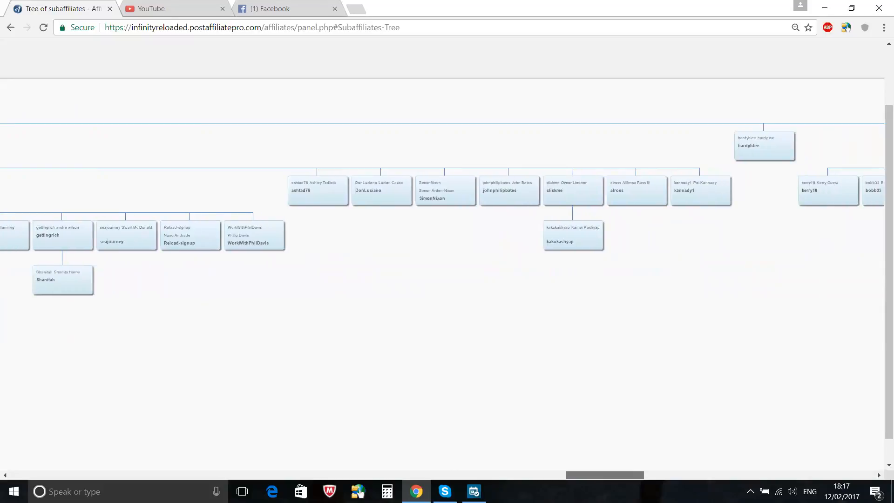
{"action": "scroll", "scroll_direction": "right", "scroll_amount": 3}
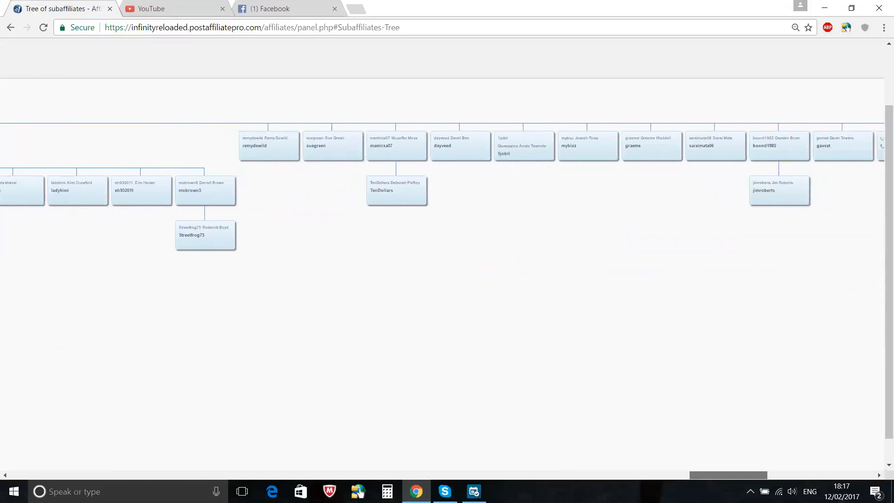
{"action": "scroll", "scroll_direction": "right", "scroll_amount": 3}
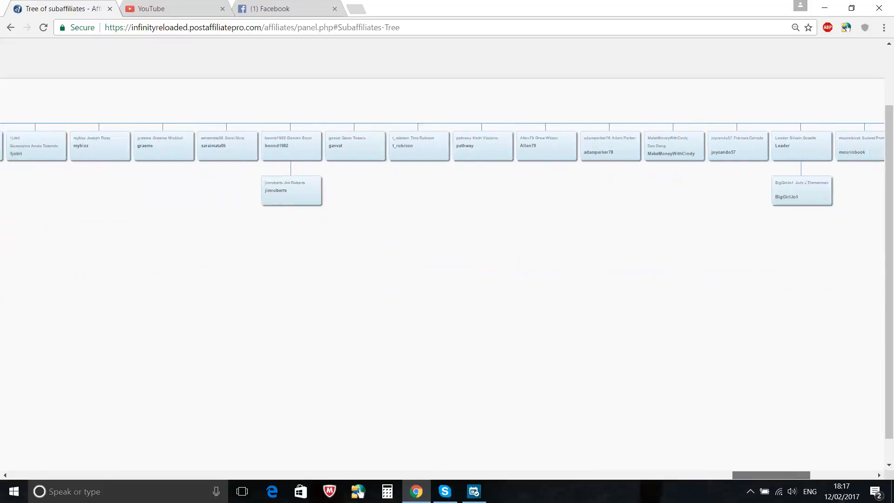
{"action": "scroll", "scroll_direction": "right", "scroll_amount": 3}
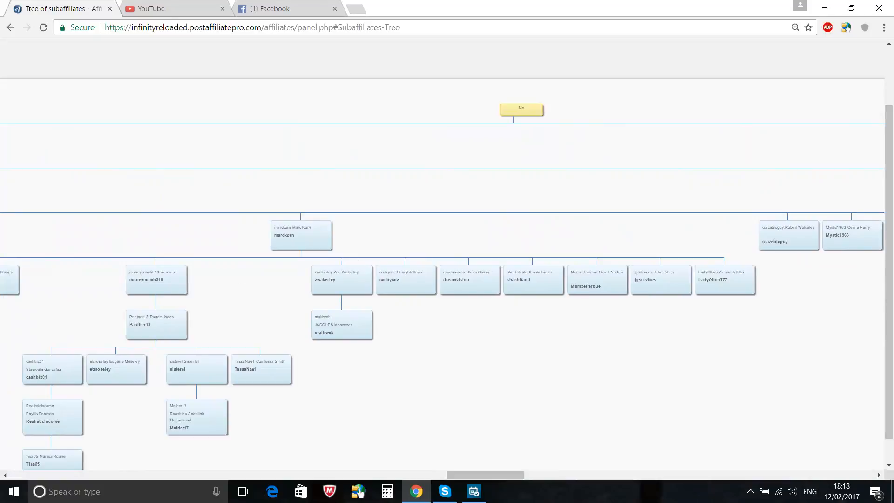
{"action": "mouse_move", "coordinate": [421, 260]}
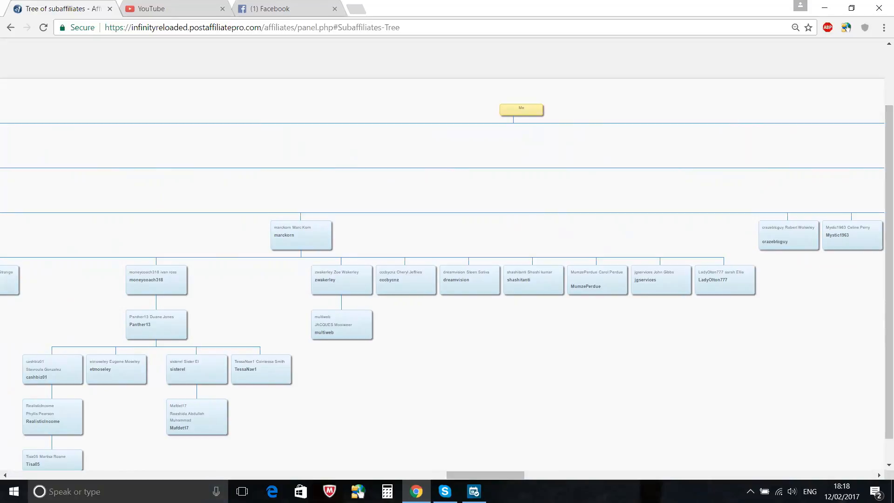
{"action": "mouse_move", "coordinate": [424, 153]}
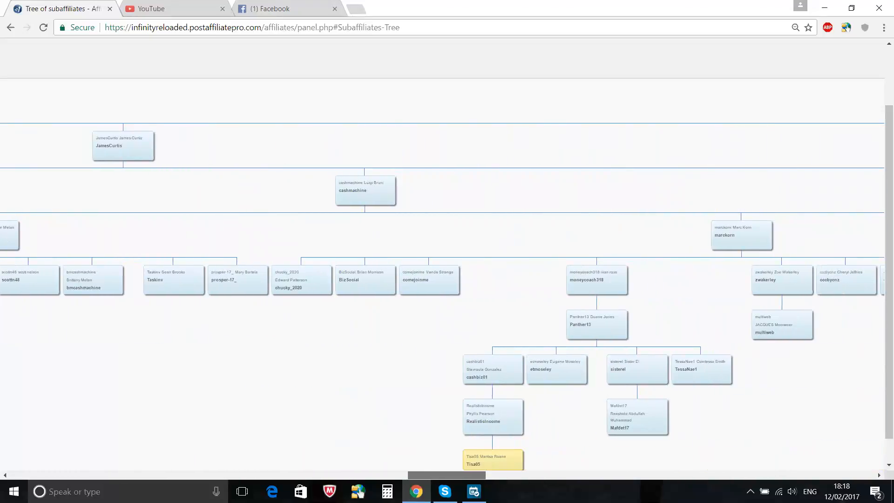
{"action": "scroll", "scroll_direction": "down", "scroll_amount": 3}
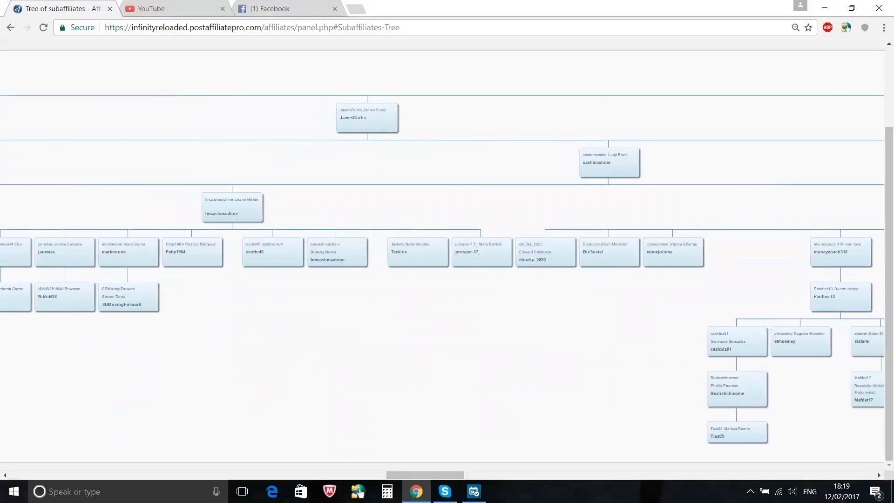
{"action": "left_click", "coordinate": [546, 253]}
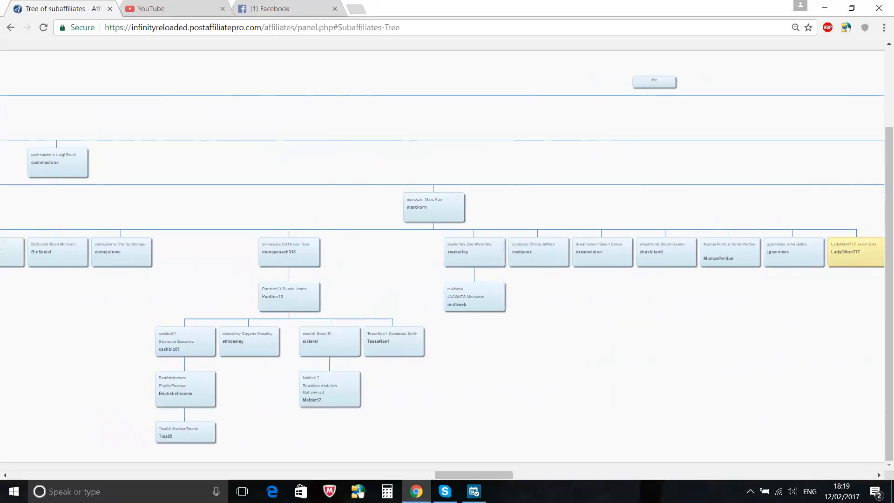
{"action": "mouse_move", "coordinate": [320, 214]}
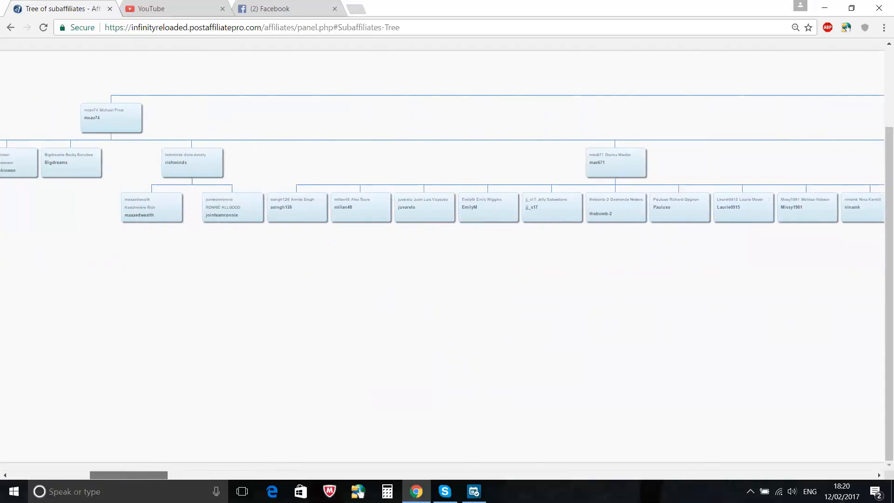
{"action": "left_click", "coordinate": [110, 117]}
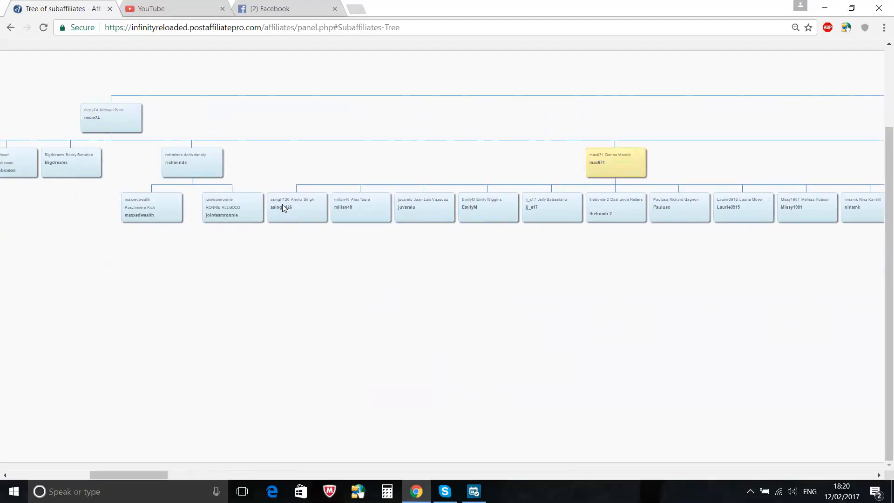
{"action": "left_click", "coordinate": [360, 206]}
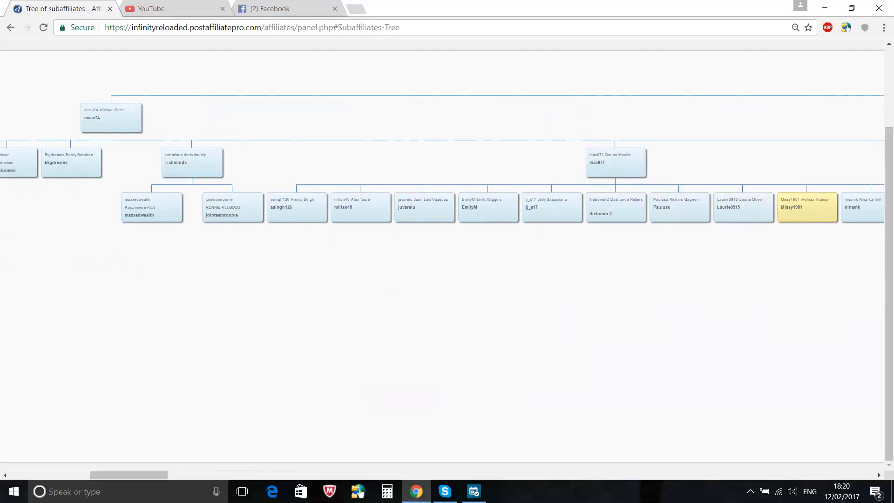
{"action": "scroll", "scroll_direction": "right", "scroll_amount": 3}
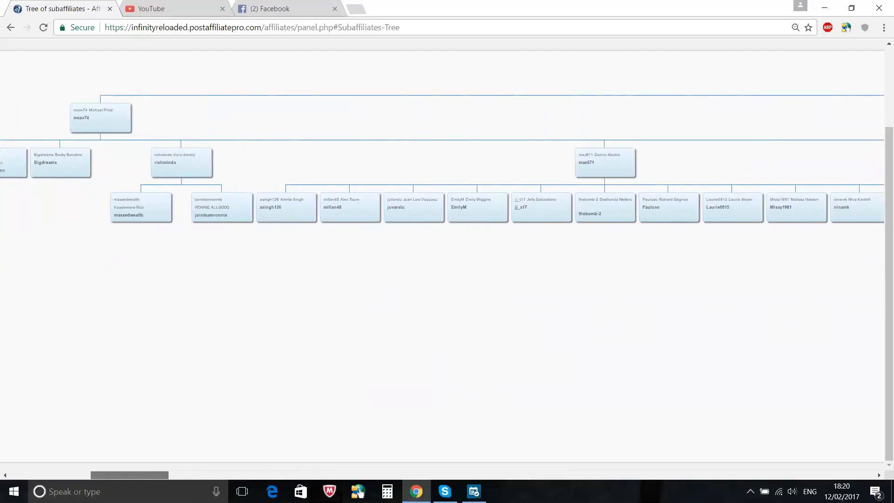
{"action": "scroll", "scroll_direction": "right", "scroll_amount": 3}
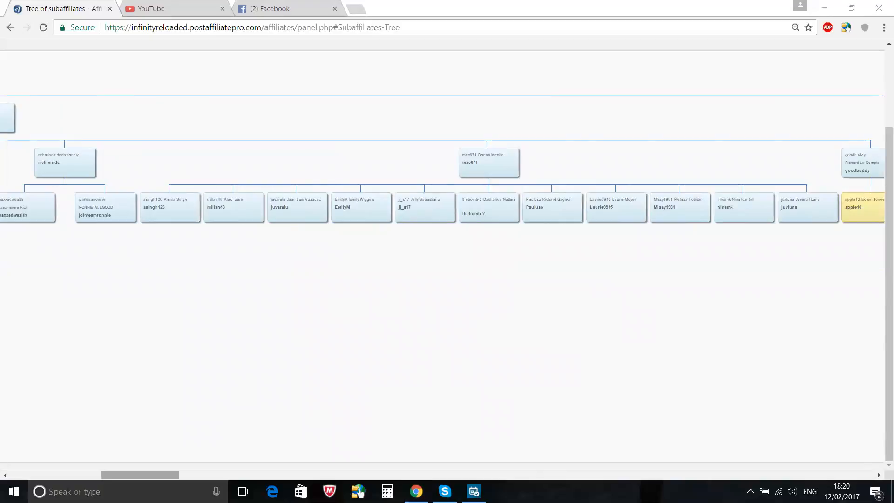